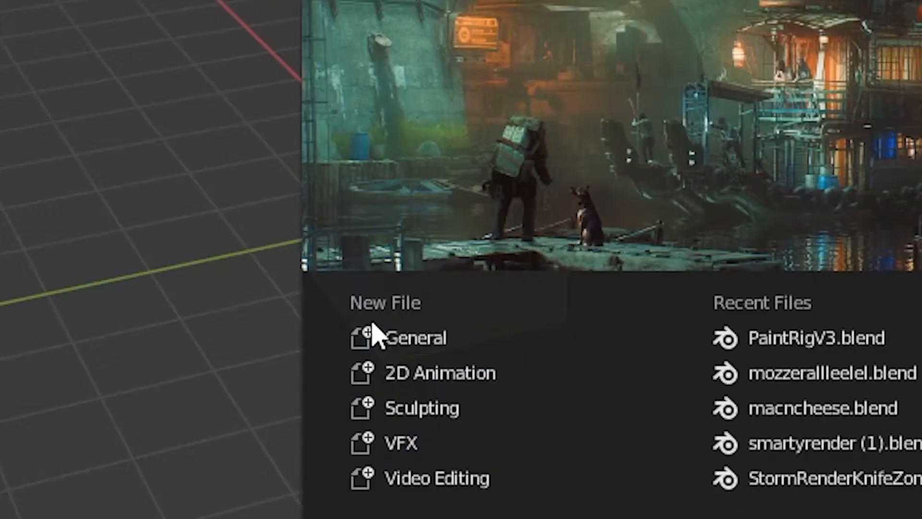
Step: Create a new General file with the default cube, camera and light
{"action": "left_click", "coordinate": [417, 338]}
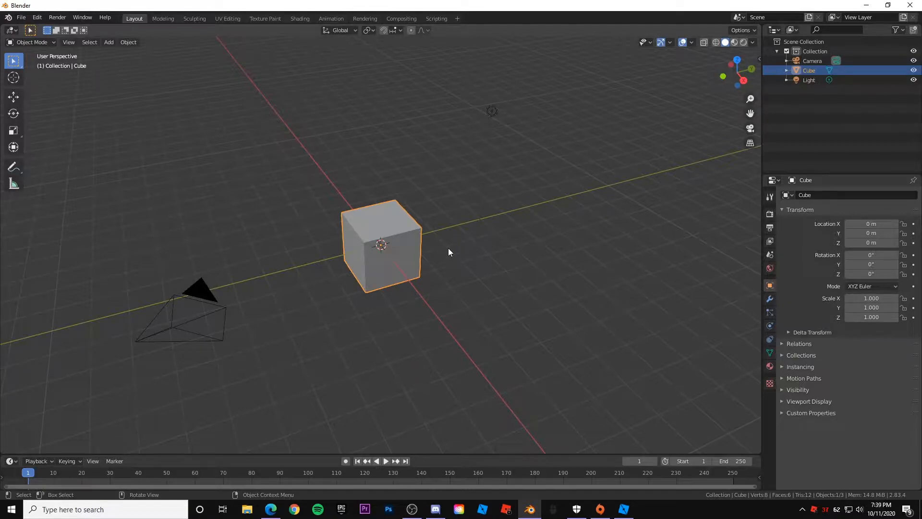
Step: In Edit Mode, scale the cube thin, extrude it upward and bend the upper section into a trunk
{"action": "key", "text": "Tab"}
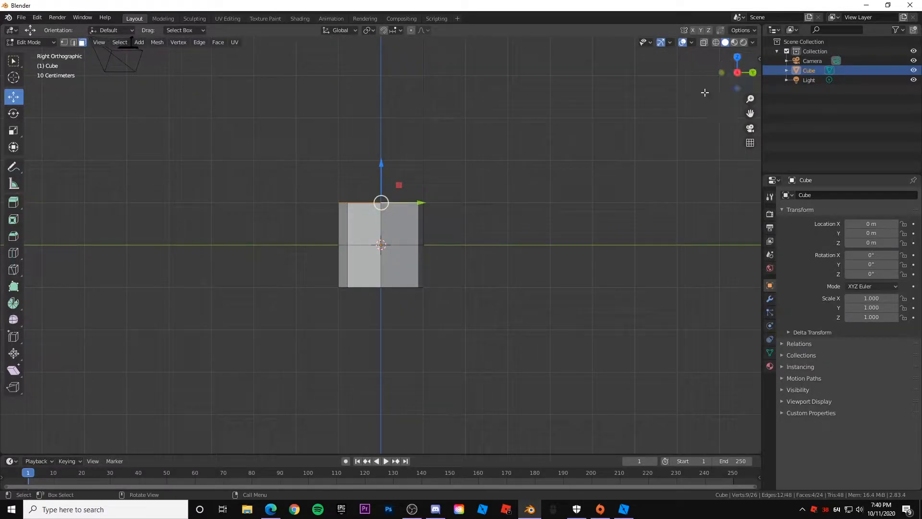
{"action": "scroll", "scroll_direction": "down", "scroll_amount": 3}
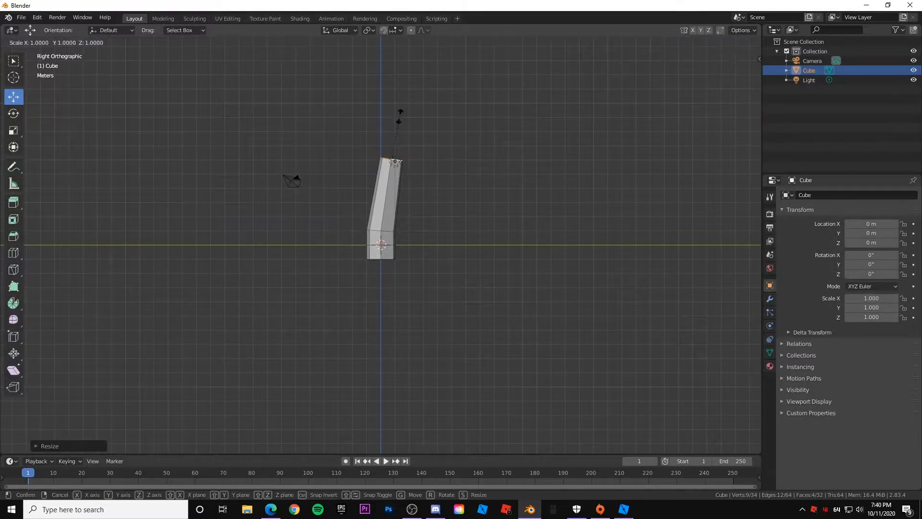
{"action": "key", "text": "Tab"}
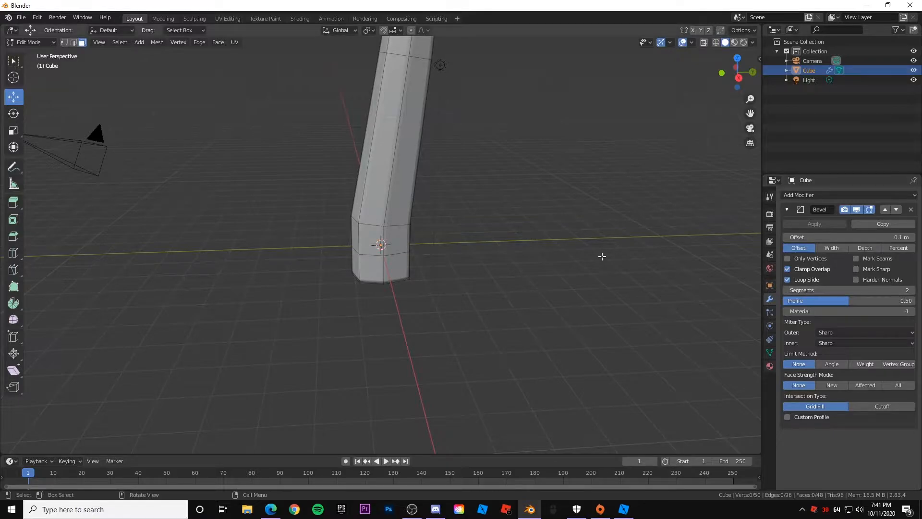
Step: Review the whole bevelled trunk (Offset 0.1 m, 2 segments) and go to the File menu
{"action": "left_click_drag", "start_coordinate": [602, 257], "coordinate": [445, 208]}
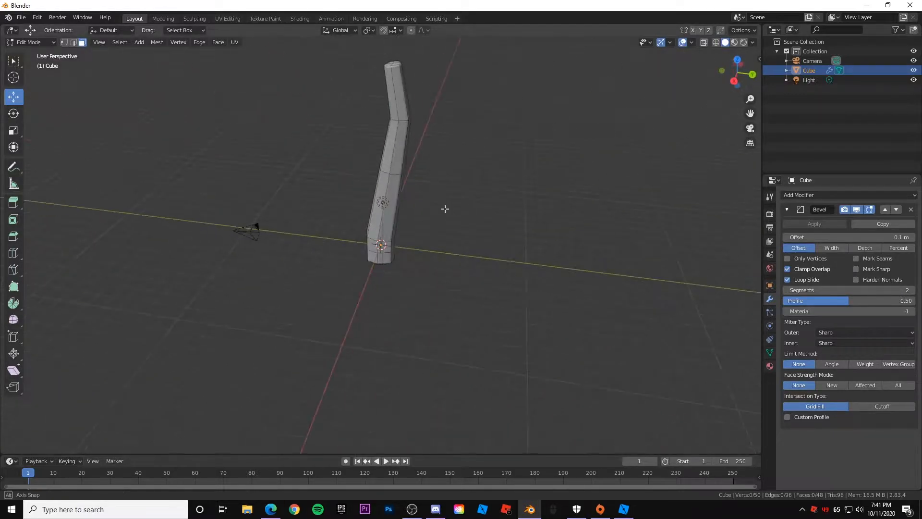
{"action": "left_click", "coordinate": [21, 17]}
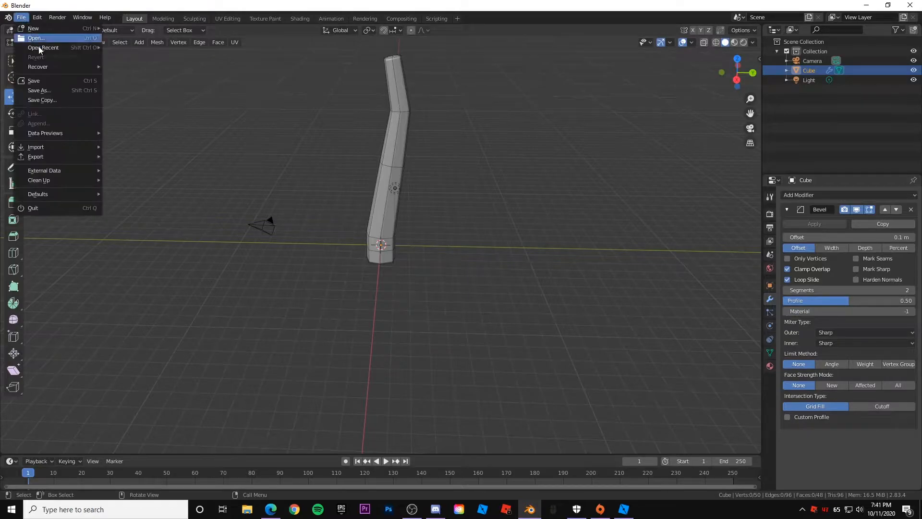
Step: Export the bent trunk as a Wavefront (.obj) file
{"action": "left_click", "coordinate": [35, 156]}
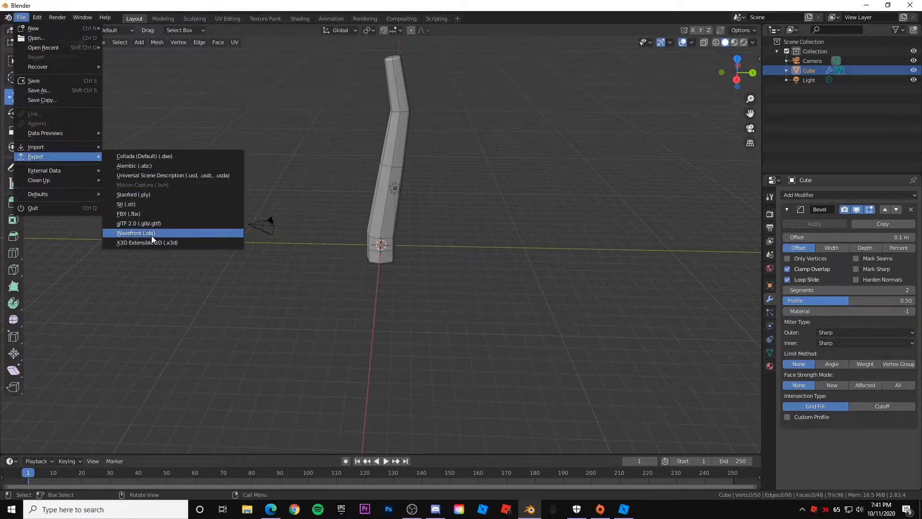
{"action": "mouse_move", "coordinate": [159, 235]}
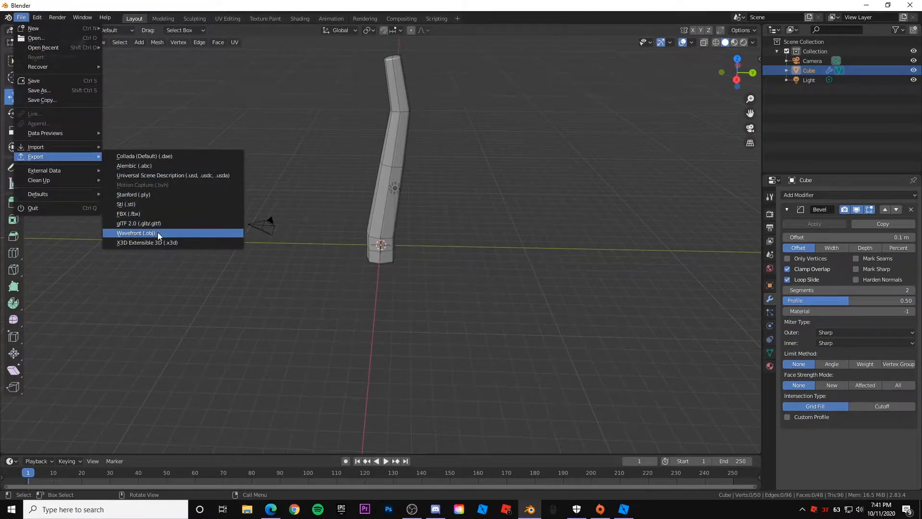
{"action": "left_click", "coordinate": [137, 232]}
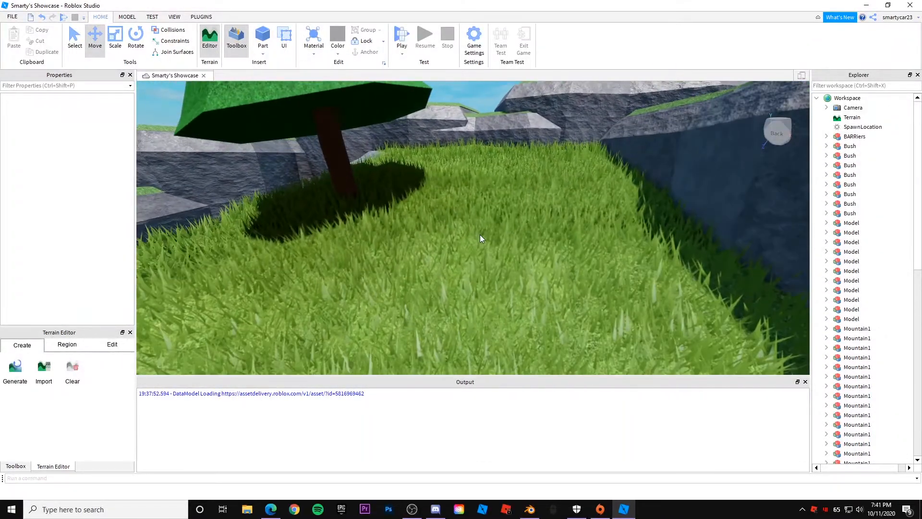
Step: Insert a MeshPart on the grass and upload the exported trunk OBJ as its MeshId
{"action": "right_click", "coordinate": [482, 238]}
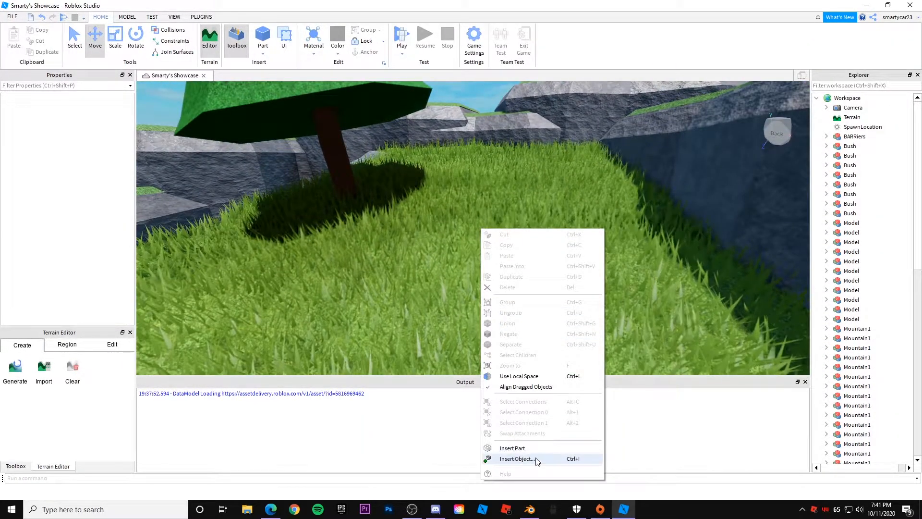
{"action": "left_click", "coordinate": [518, 458]}
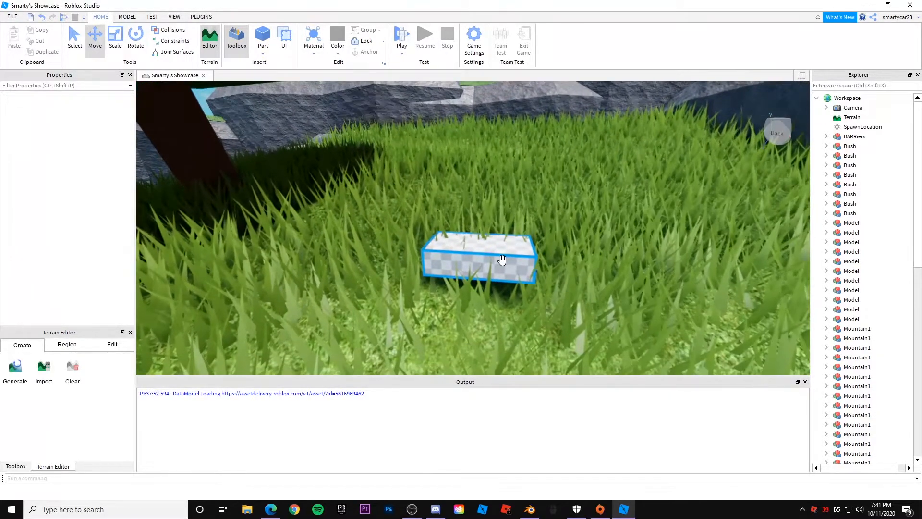
{"action": "left_click", "coordinate": [503, 259]}
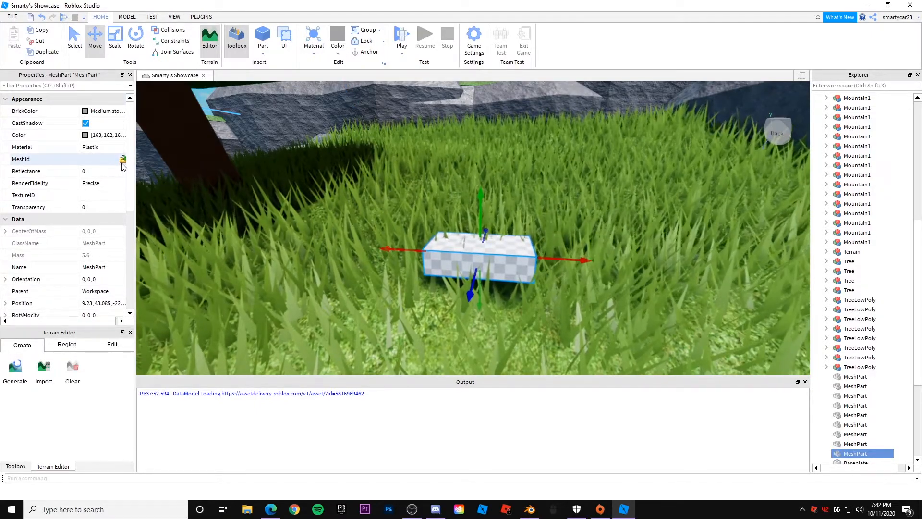
{"action": "left_click", "coordinate": [123, 159]}
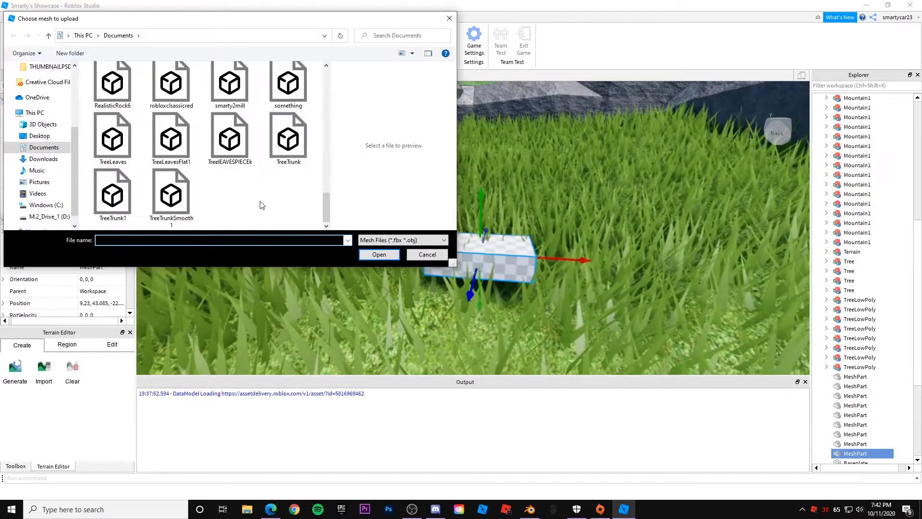
{"action": "left_click", "coordinate": [427, 254]}
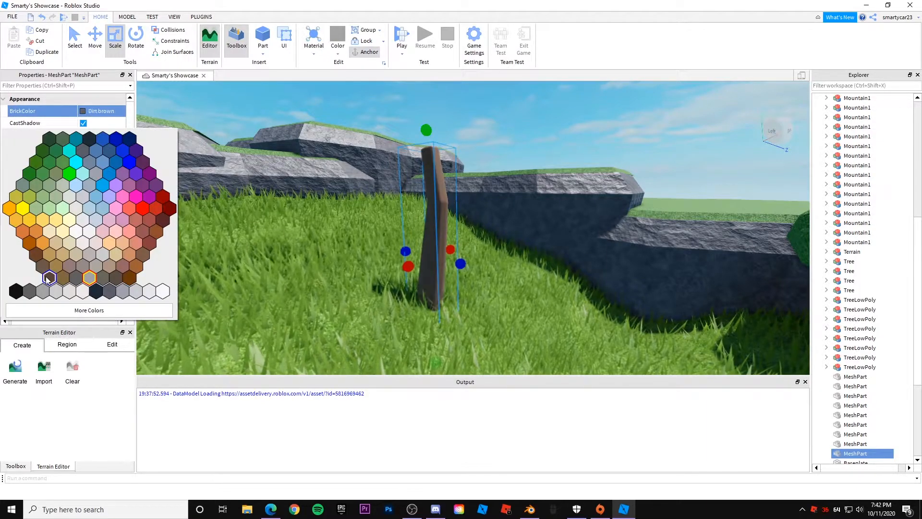
{"action": "mouse_move", "coordinate": [49, 277]}
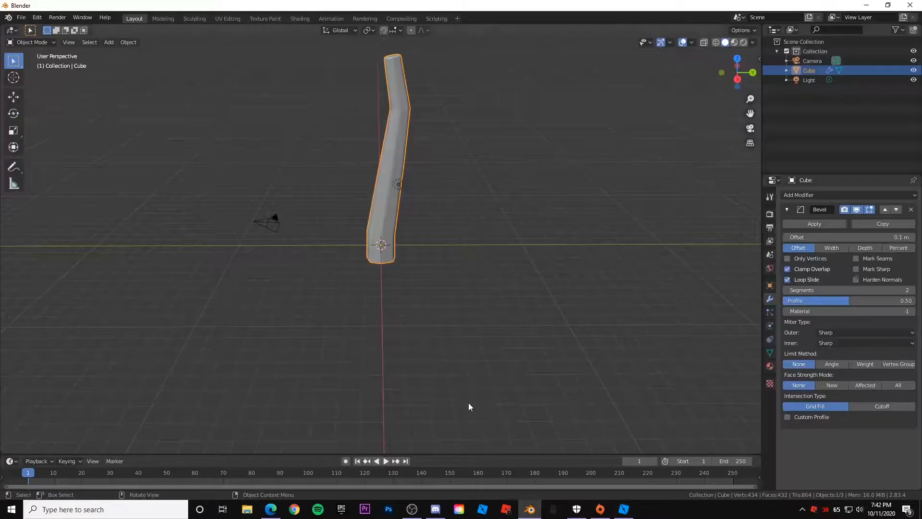
Step: Add a fresh cube, enter Edit Mode and select all its geometry for subdividing
{"action": "left_click_drag", "start_coordinate": [470, 408], "coordinate": [410, 221]}
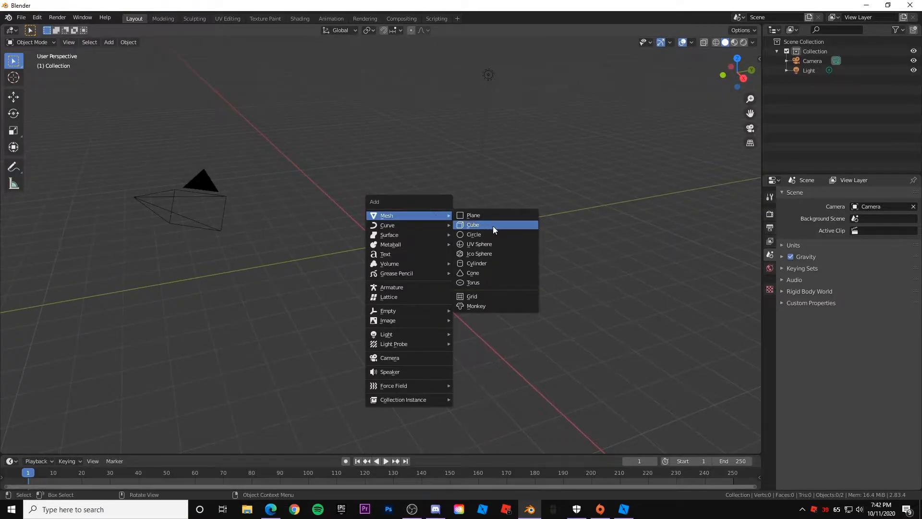
{"action": "left_click", "coordinate": [472, 225]}
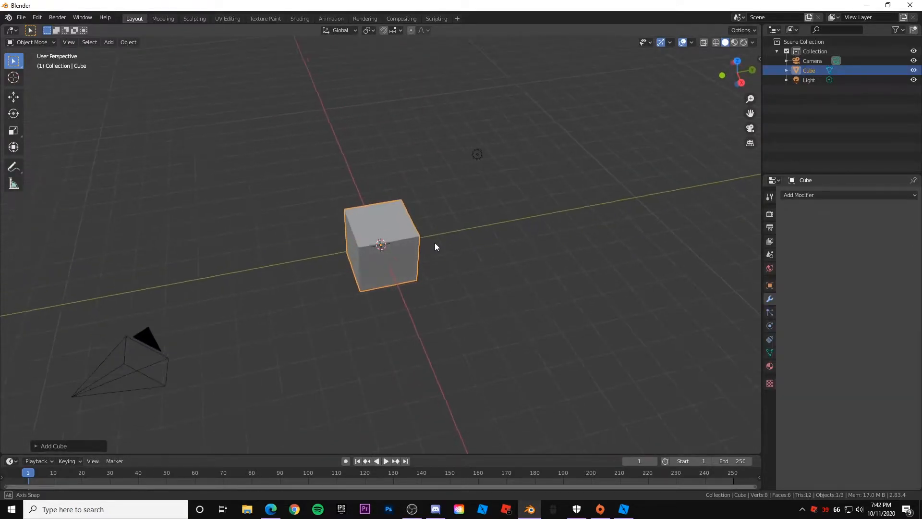
{"action": "key", "text": "Tab"}
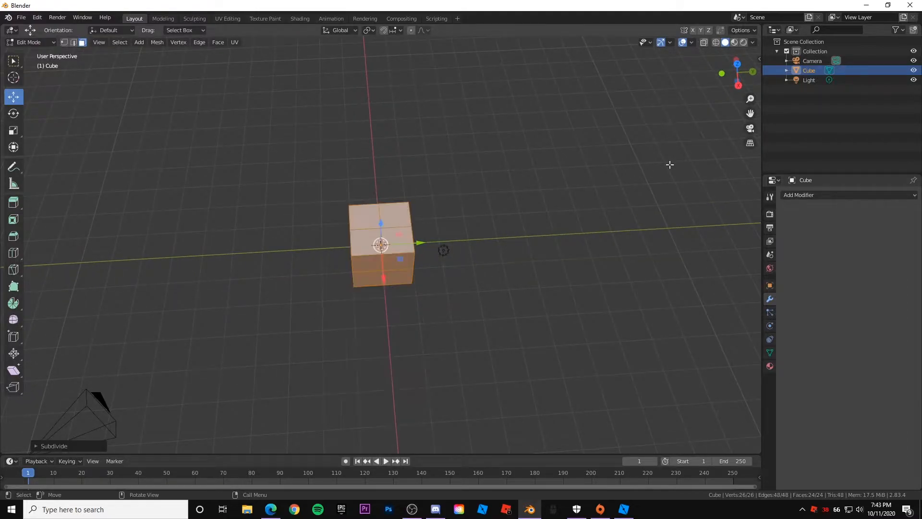
{"action": "key", "text": "a"}
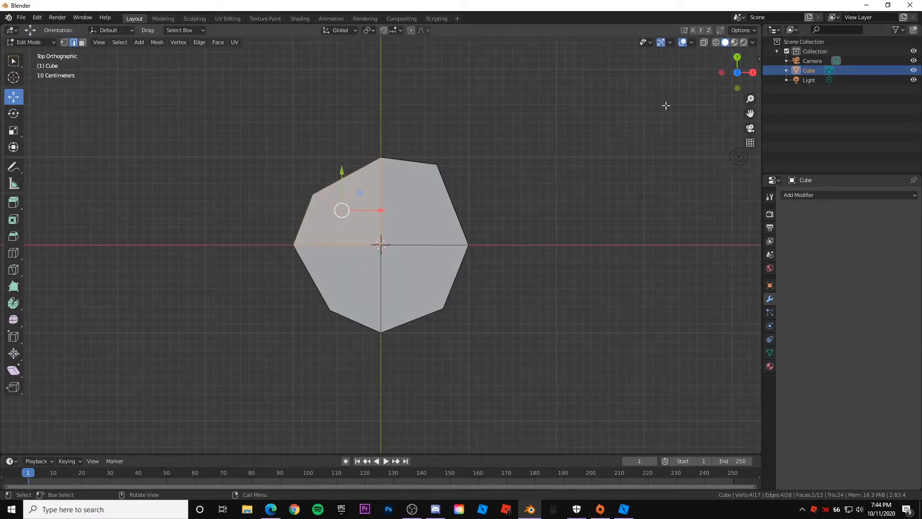
Step: Extrude the octagon up, shrink its top face to taper it, and view the 2-segment bevel
{"action": "left_click", "coordinate": [75, 42]}
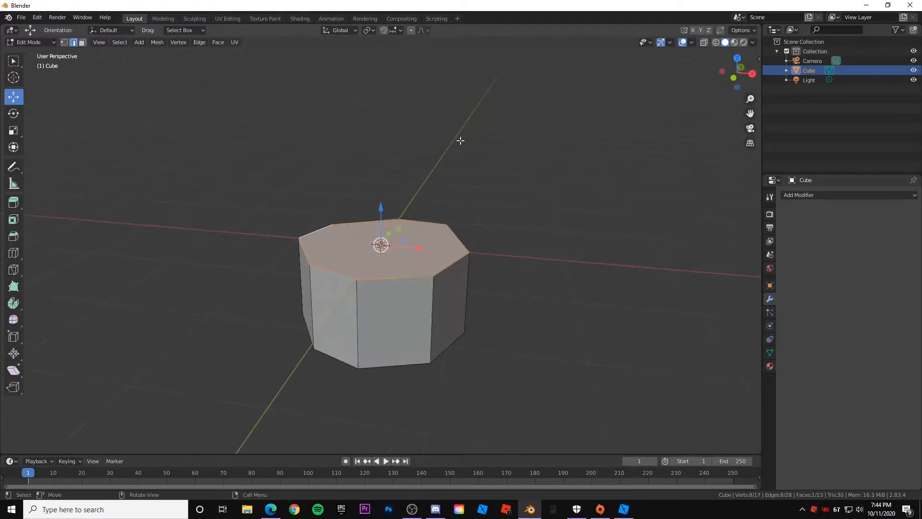
{"action": "key", "text": "s"}
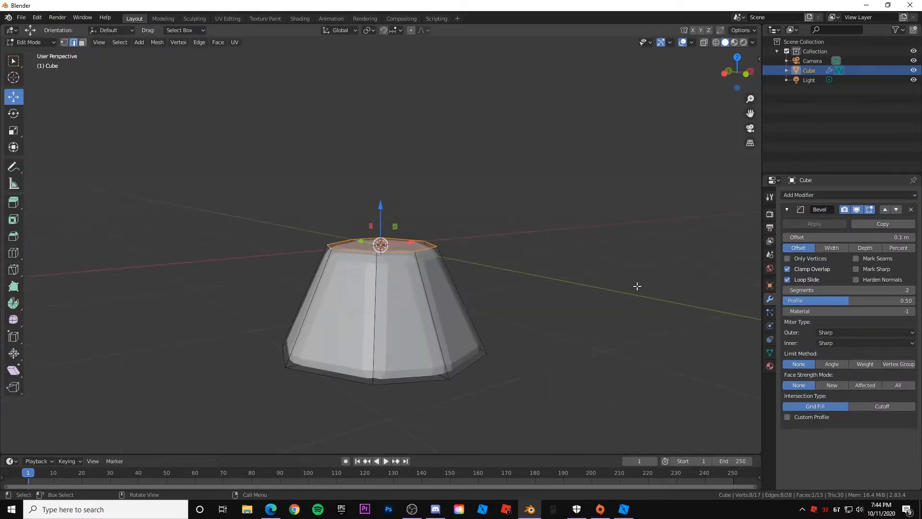
{"action": "key", "text": "Tab"}
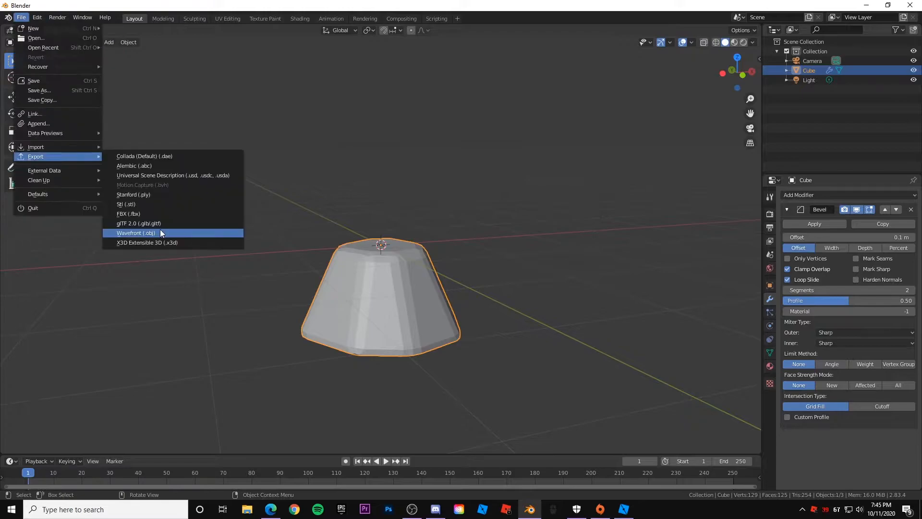
Step: Export the leaf tier as a renamed Wavefront OBJ in the Documents folder
{"action": "left_click", "coordinate": [136, 232]}
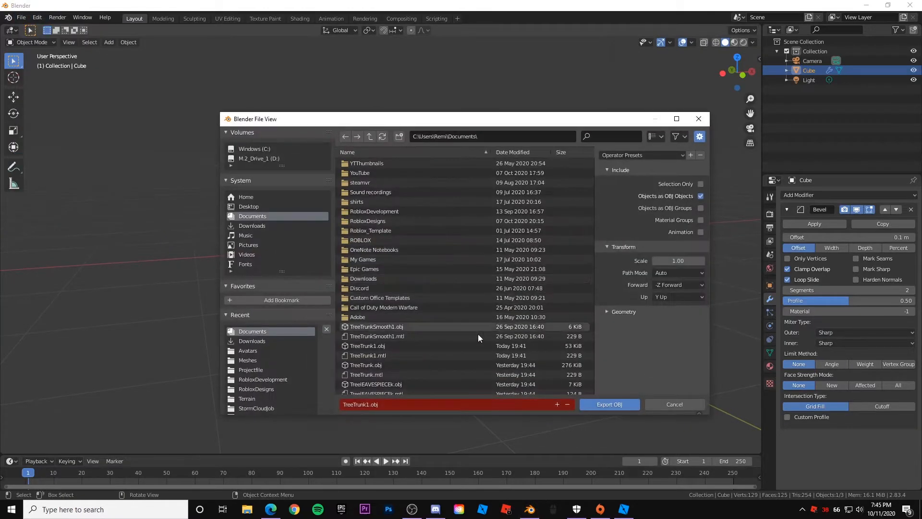
{"action": "left_click", "coordinate": [361, 405]}
{"action": "type", "text": "Leaf"}
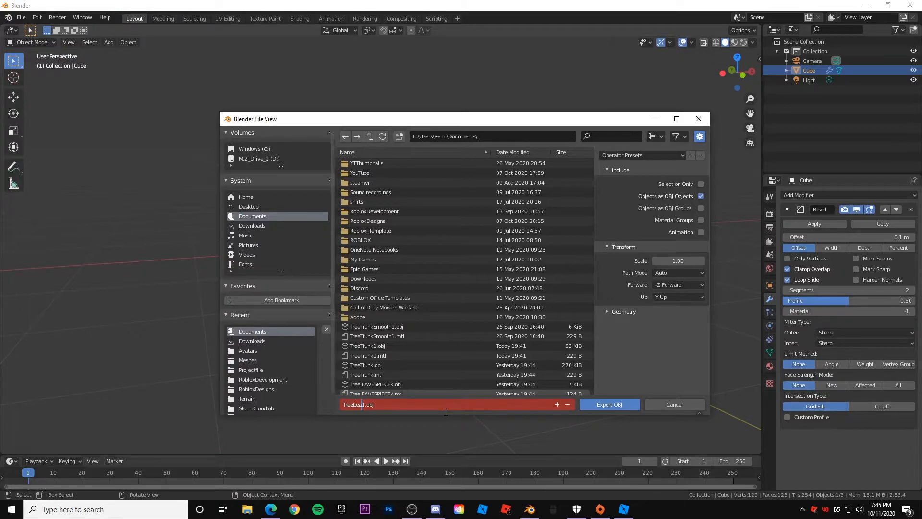
{"action": "left_click", "coordinate": [609, 404]}
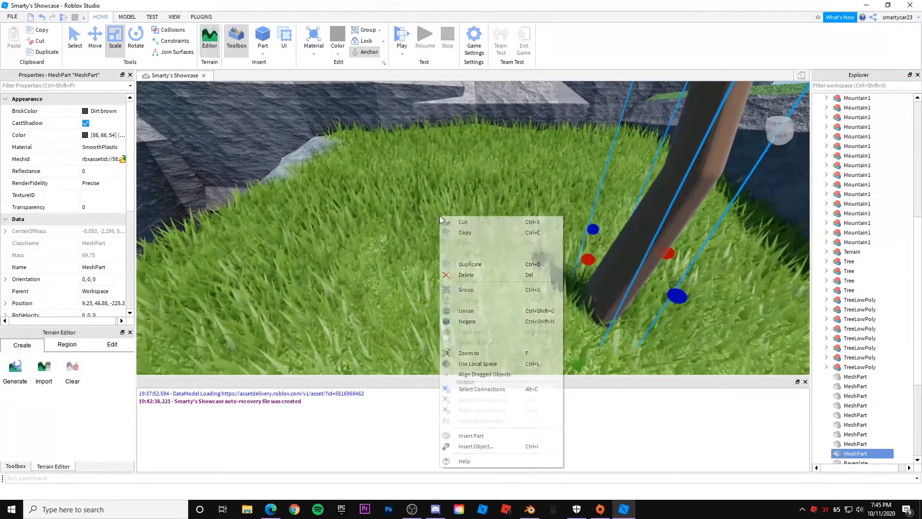
Step: Insert the leaf MeshPart, make it green Grass material and stack tiers onto the trunk
{"action": "left_click", "coordinate": [476, 445]}
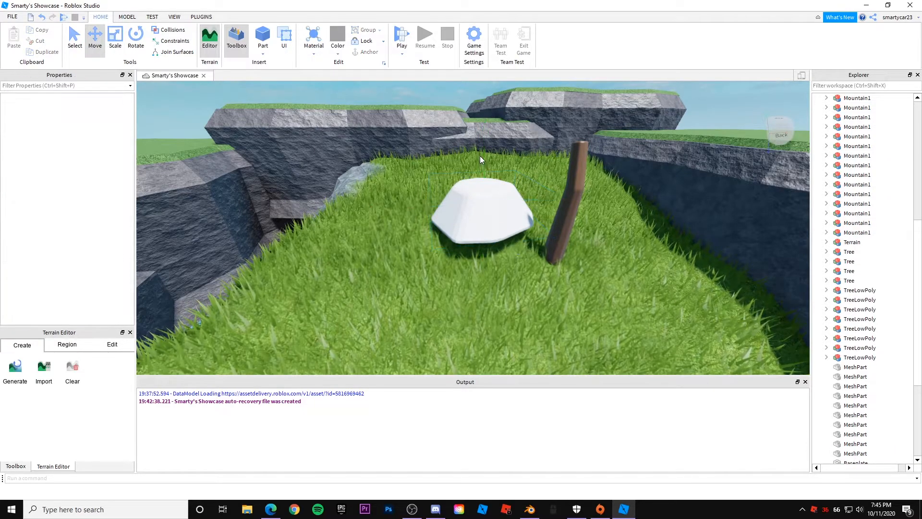
{"action": "left_click", "coordinate": [480, 217]}
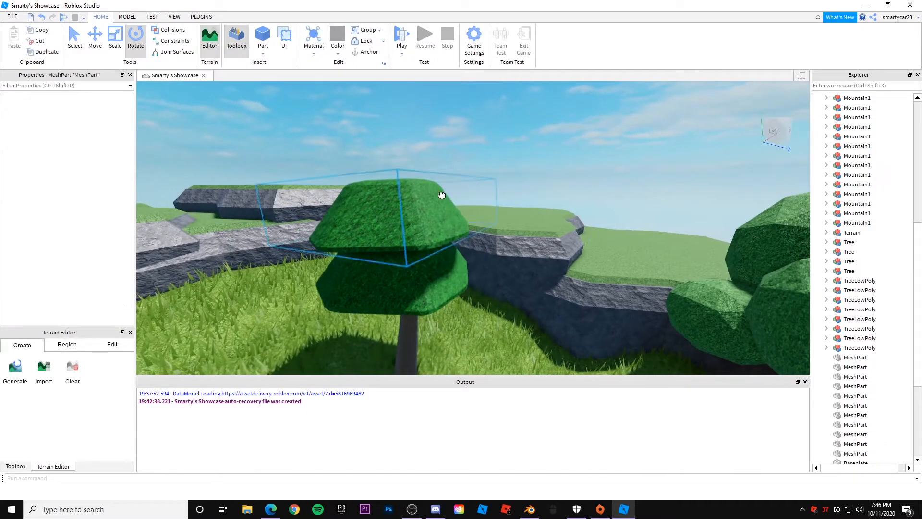
{"action": "left_click", "coordinate": [442, 194]}
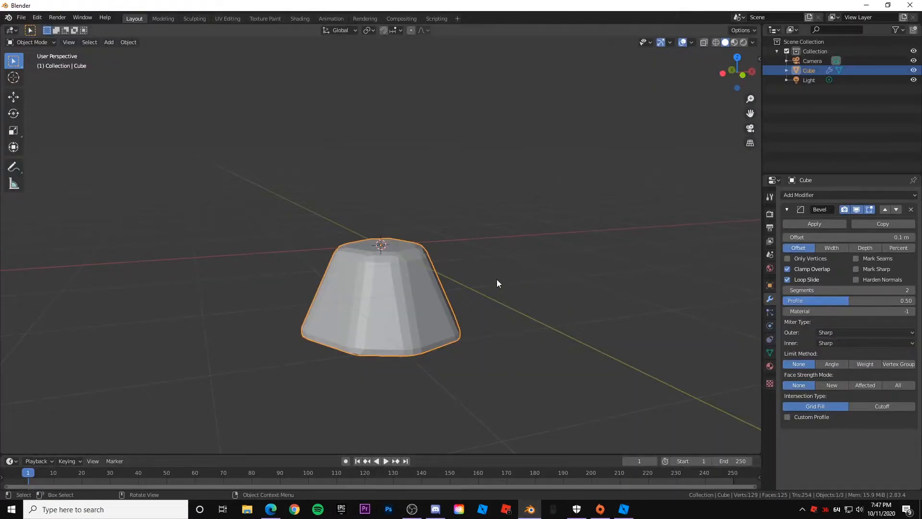
Step: Merge the top face to a point and raise it along Z into an eight-sided peak
{"action": "left_click_drag", "start_coordinate": [497, 284], "coordinate": [424, 235]}
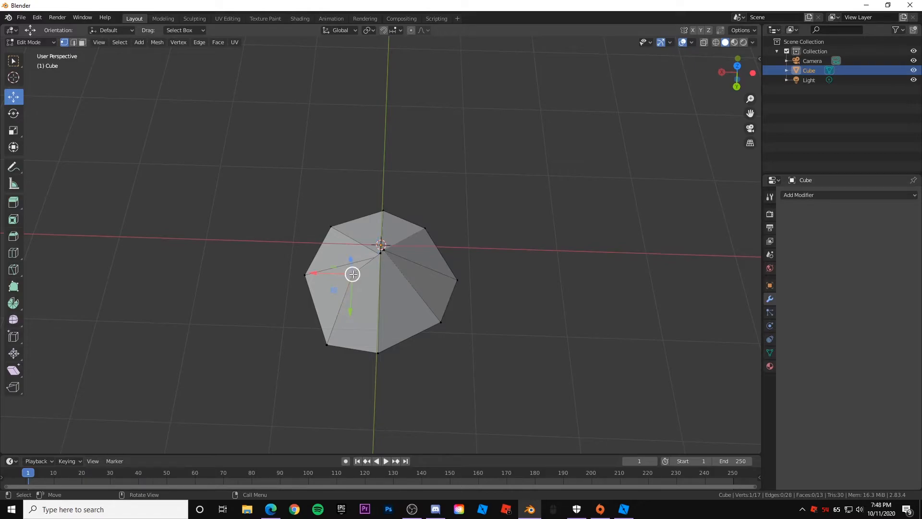
{"action": "left_click_drag", "start_coordinate": [351, 273], "coordinate": [400, 239]}
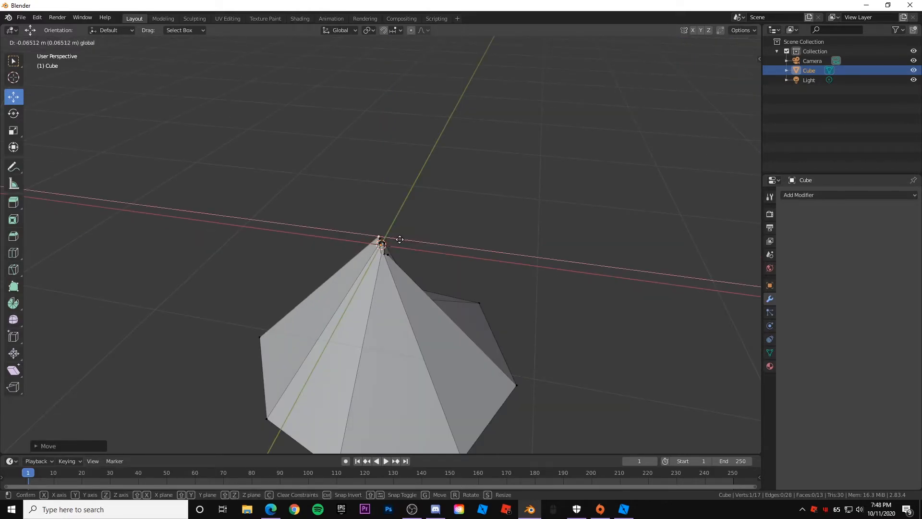
{"action": "key", "text": "Tab"}
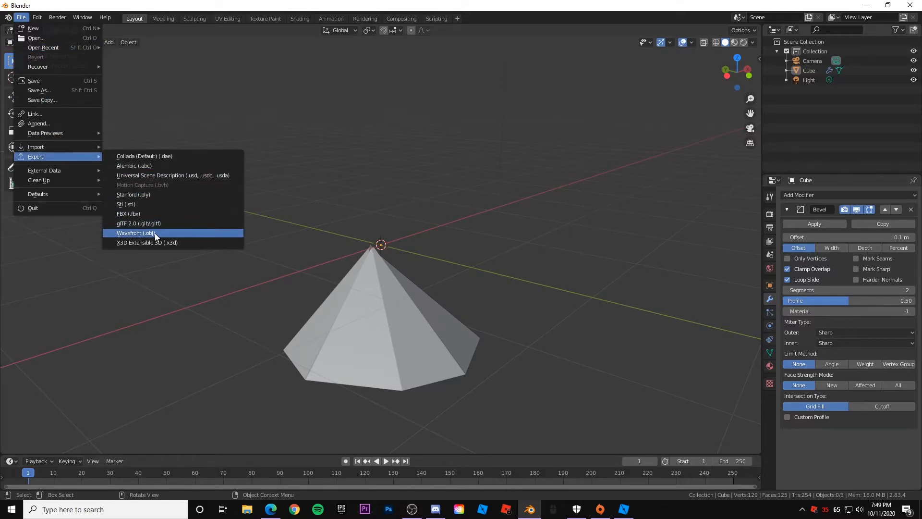
Step: Export the cone as OBJ and apply the uploaded mesh to the Roblox top-tier part
{"action": "left_click", "coordinate": [136, 233]}
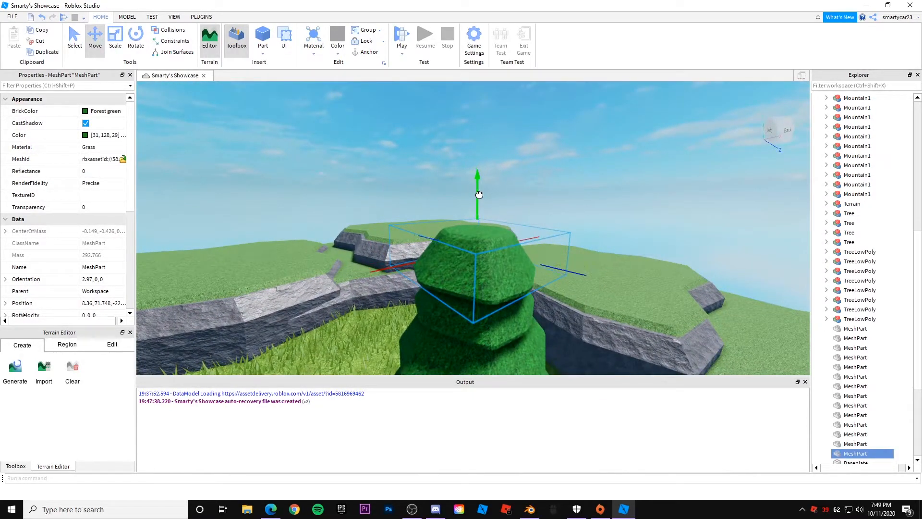
{"action": "left_click", "coordinate": [98, 160]}
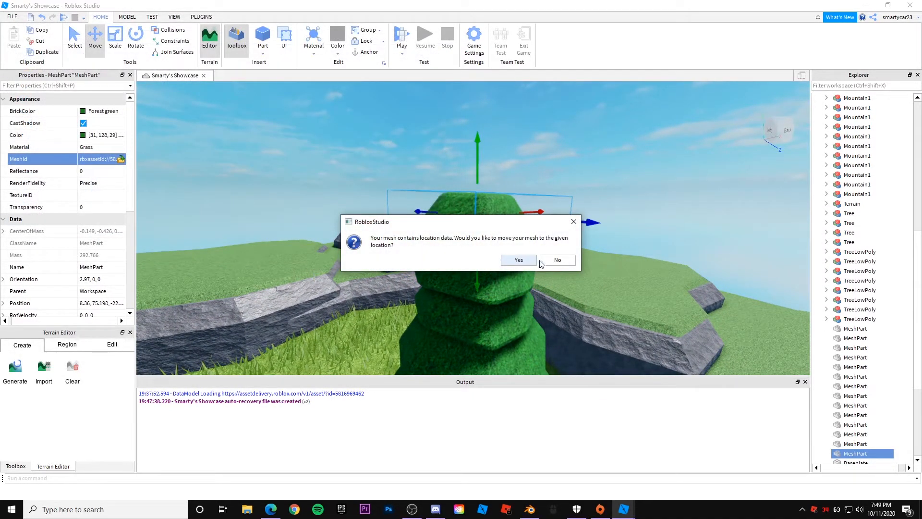